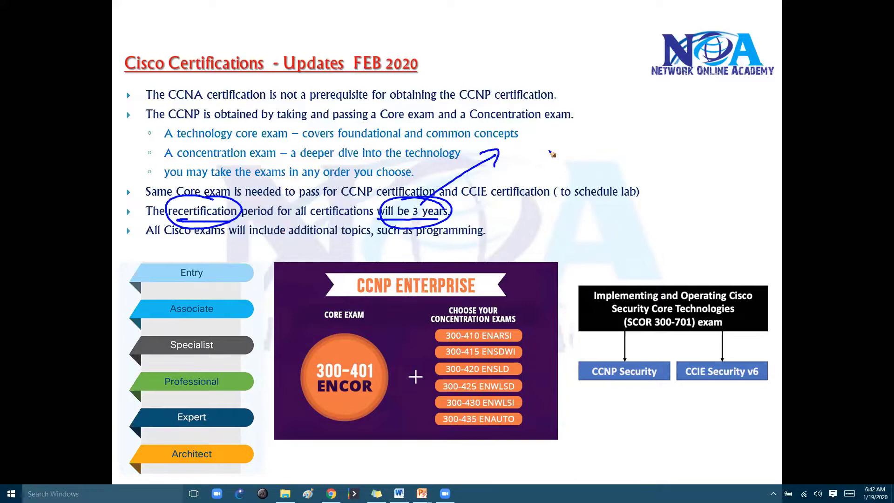
mouse_move(548, 145)
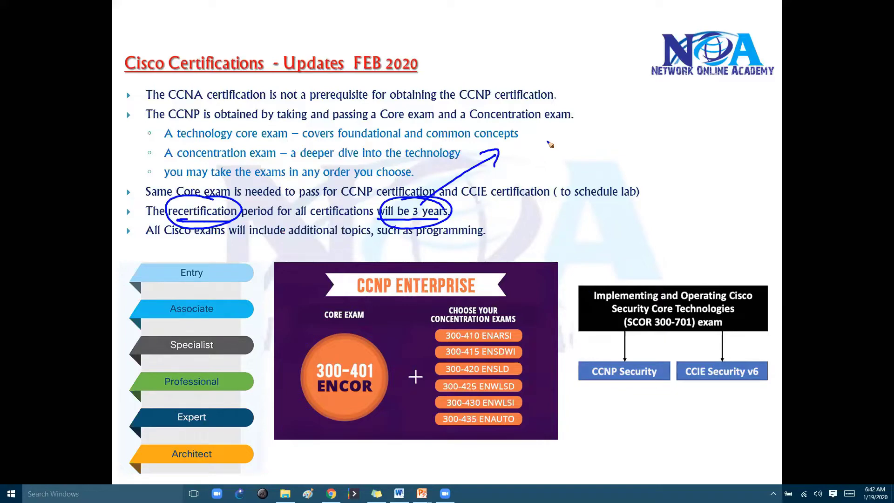
mouse_move(529, 165)
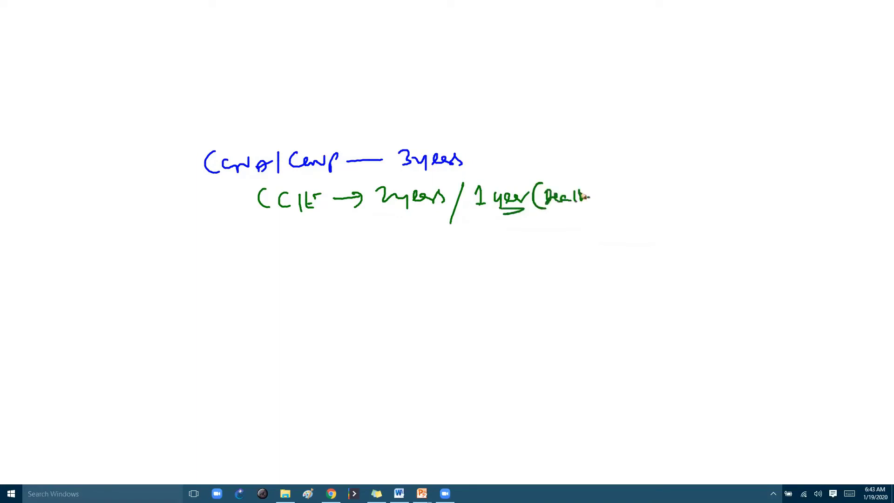
mouse_move(511, 178)
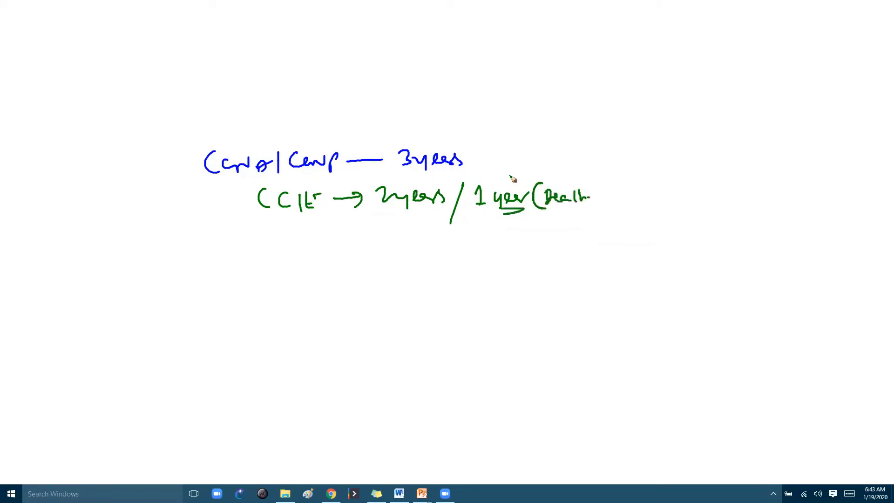